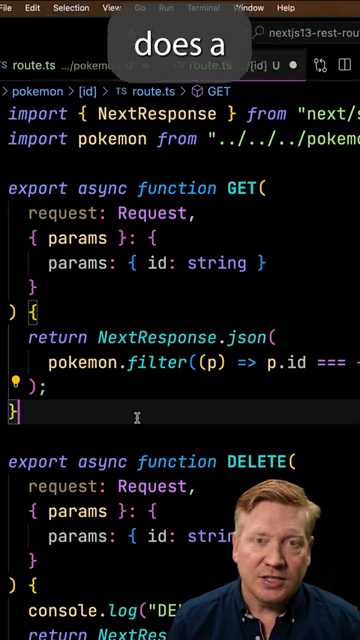
scroll("down", 3)
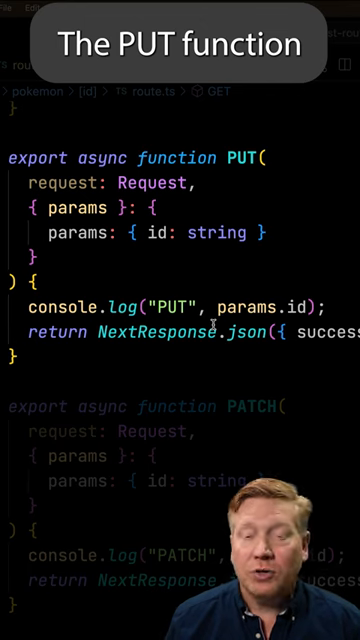
scroll("down", 3)
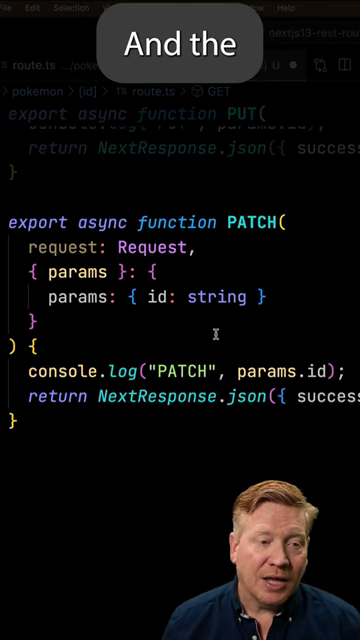